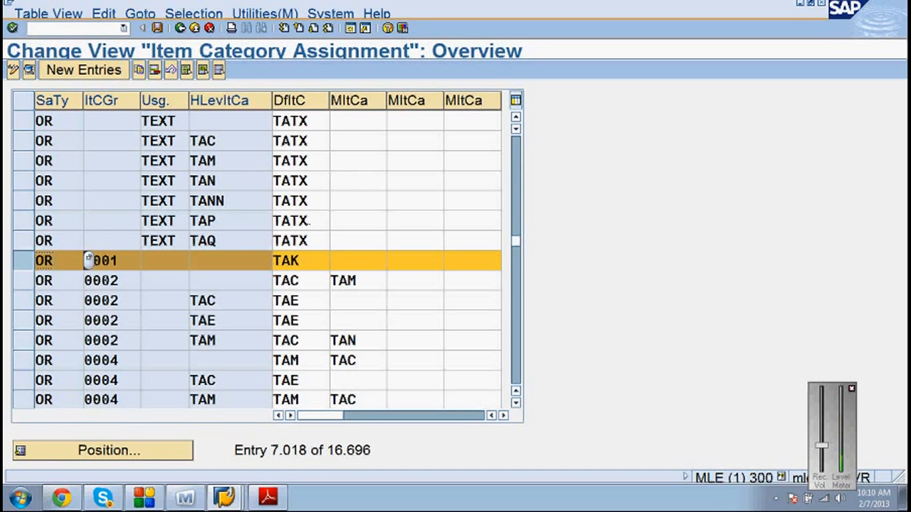
Start the Define Item Categories activity from the Sales Document Item node.
{"action": "scroll", "scroll_direction": "down", "scroll_amount": 3}
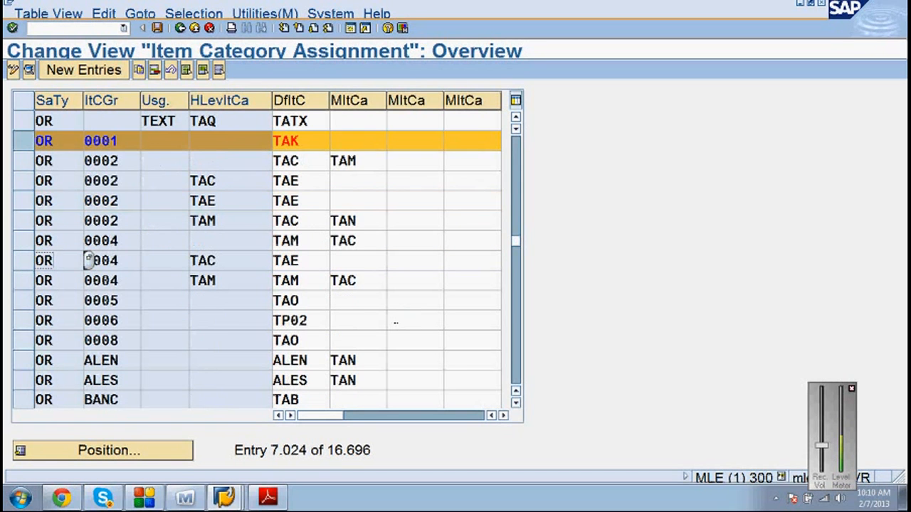
{"action": "scroll", "scroll_direction": "down", "scroll_amount": 3}
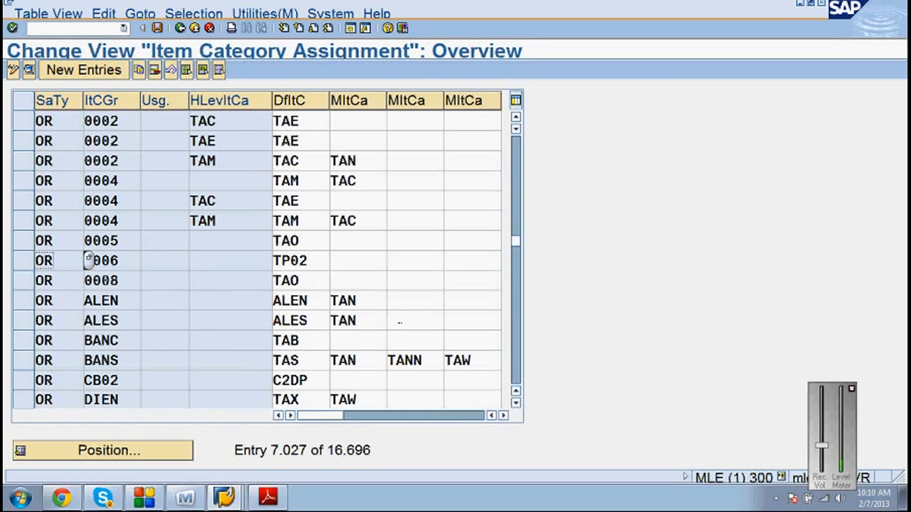
{"action": "mouse_move", "coordinate": [23, 291]}
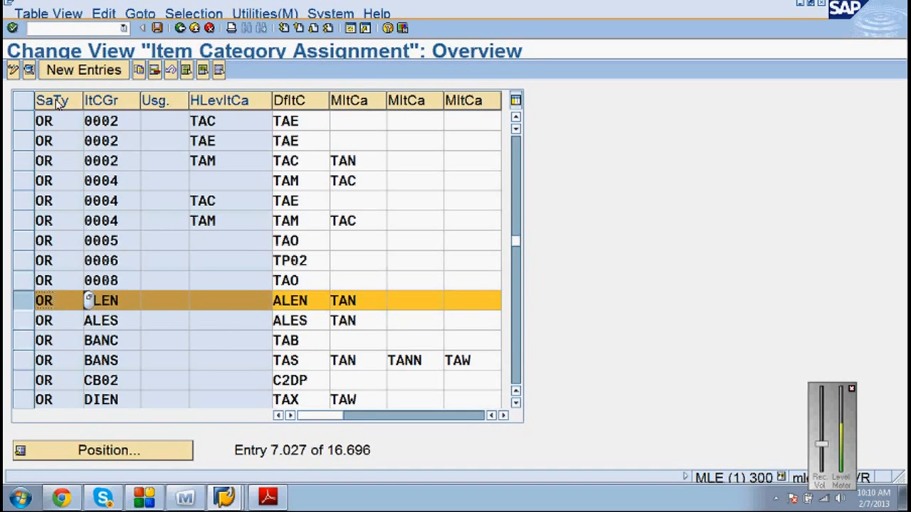
{"action": "mouse_move", "coordinate": [94, 113]}
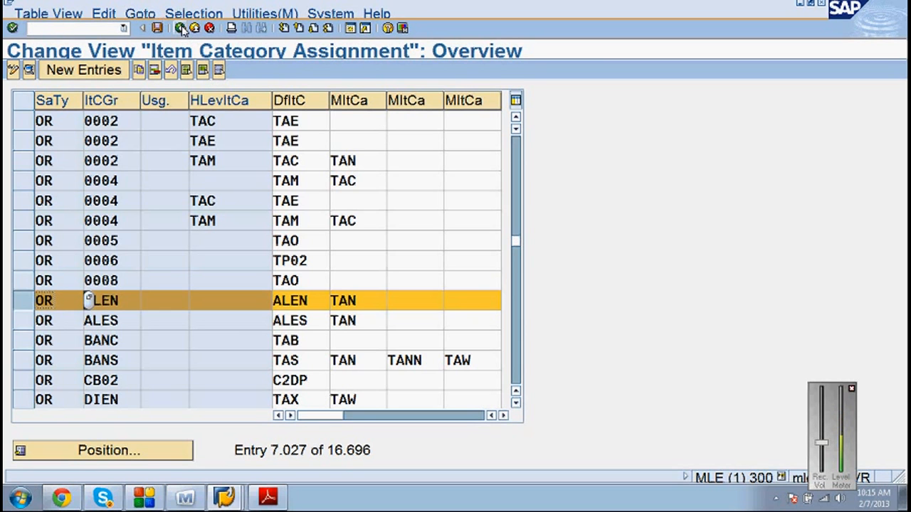
{"action": "mouse_move", "coordinate": [183, 29]}
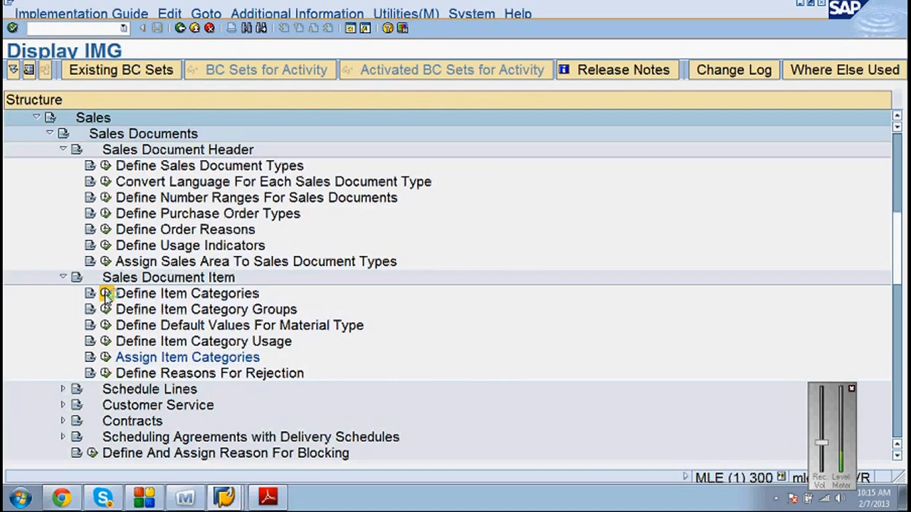
{"action": "double_click", "coordinate": [185, 293]}
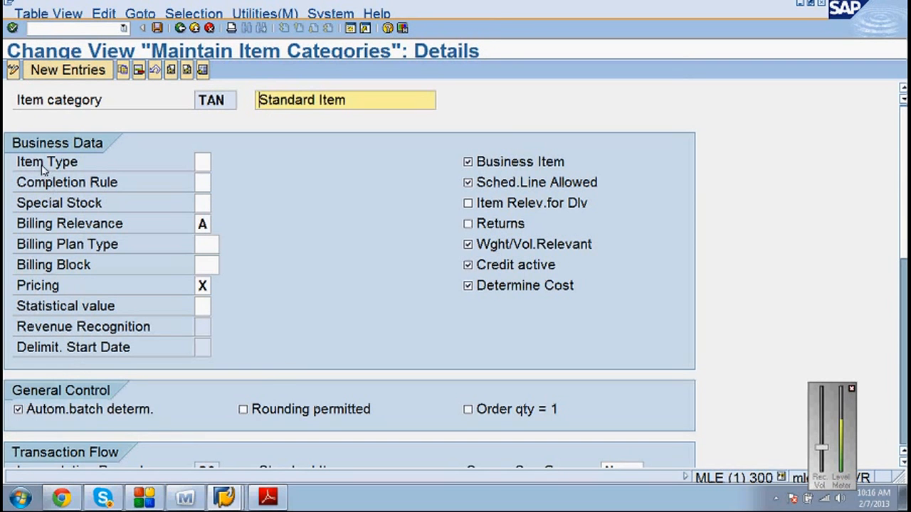
Focus the Item Type field on the TAN Standard Item details.
{"action": "left_click", "coordinate": [203, 162]}
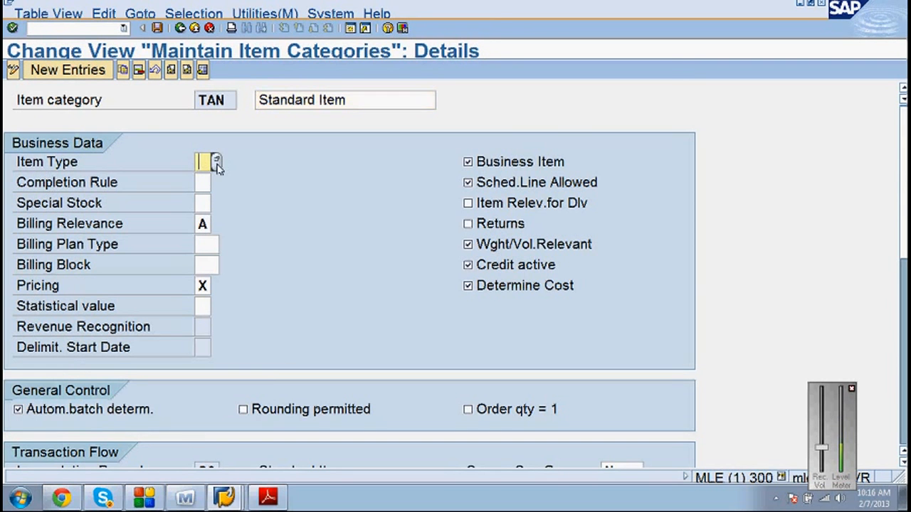
{"action": "left_click", "coordinate": [203, 162]}
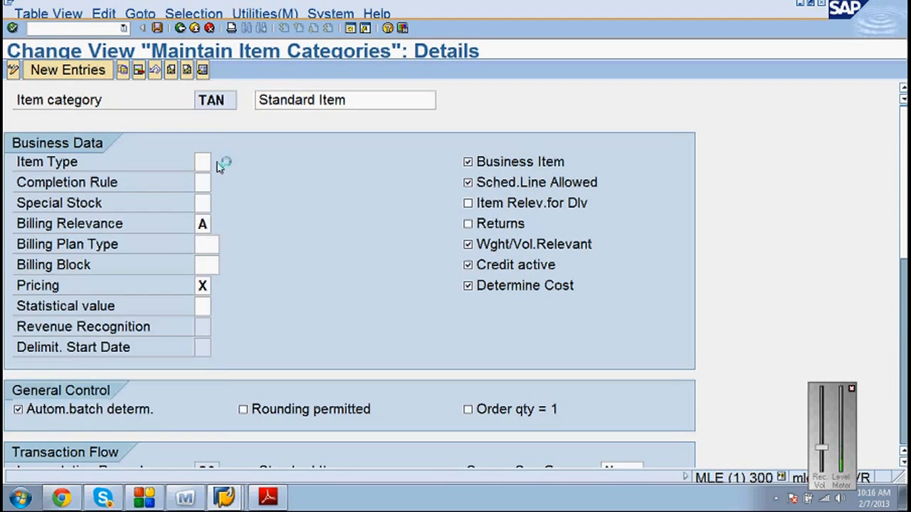
{"action": "left_click", "coordinate": [203, 162]}
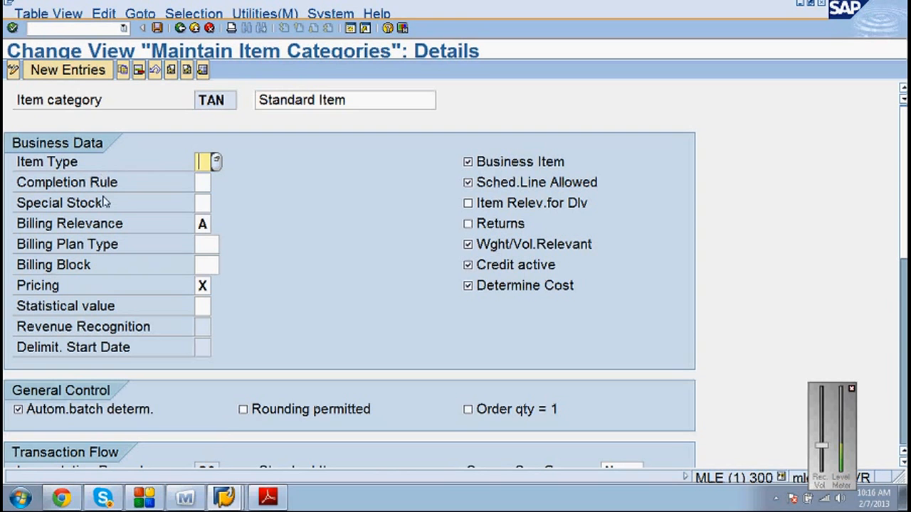
{"action": "mouse_move", "coordinate": [111, 268]}
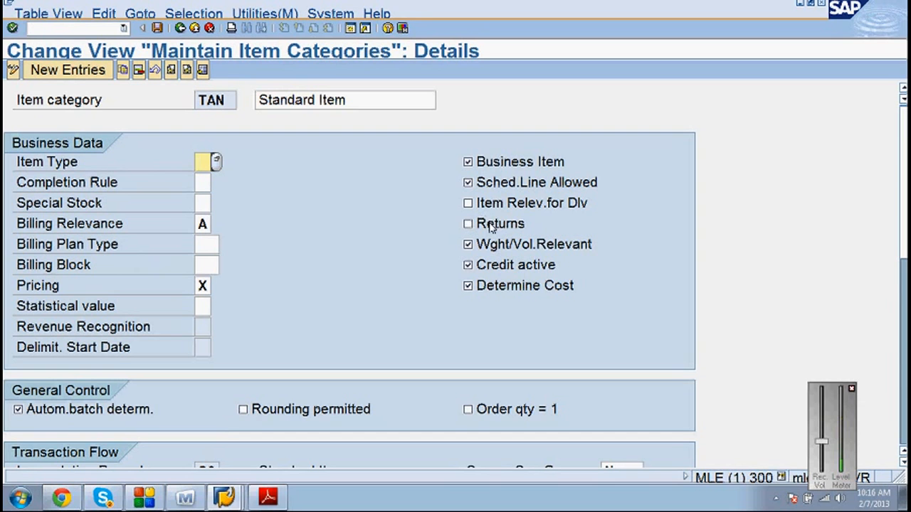
{"action": "mouse_move", "coordinate": [492, 228]}
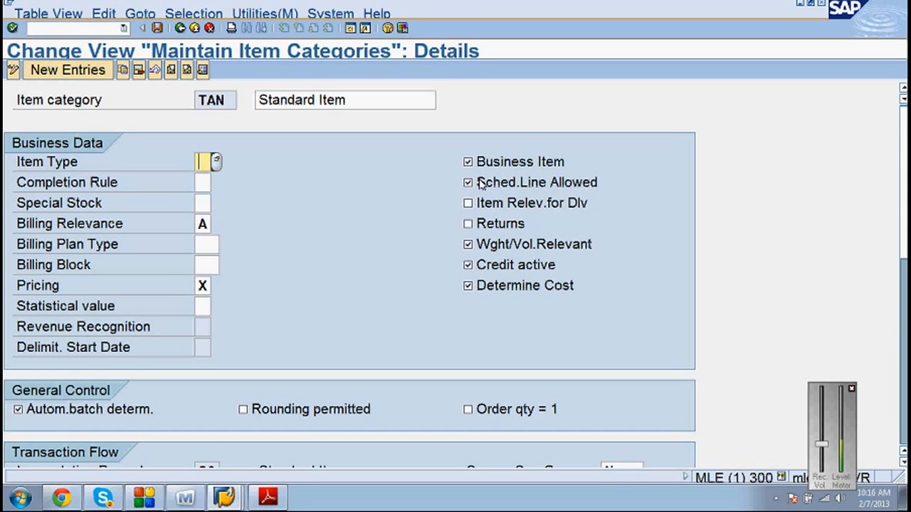
{"action": "mouse_move", "coordinate": [470, 190]}
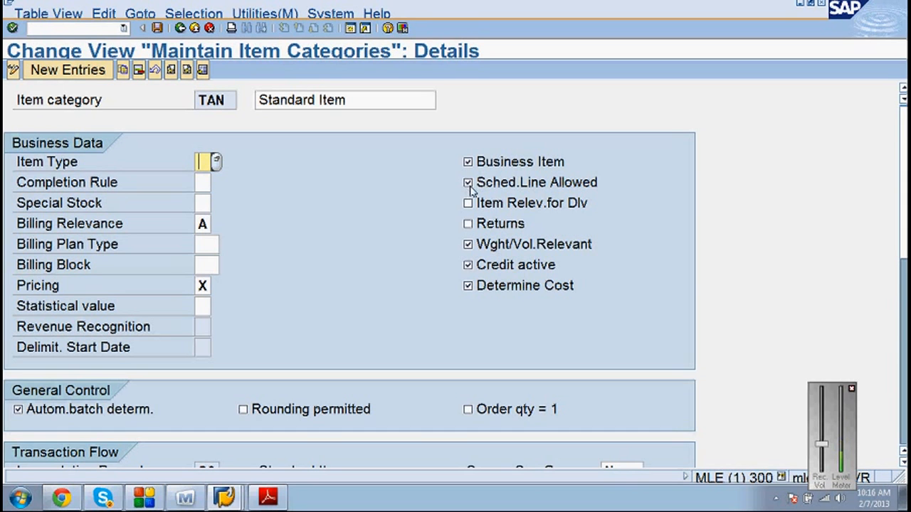
Toggle Sched.Line Allowed off, on, and off again for TAN.
{"action": "left_click", "coordinate": [466, 182]}
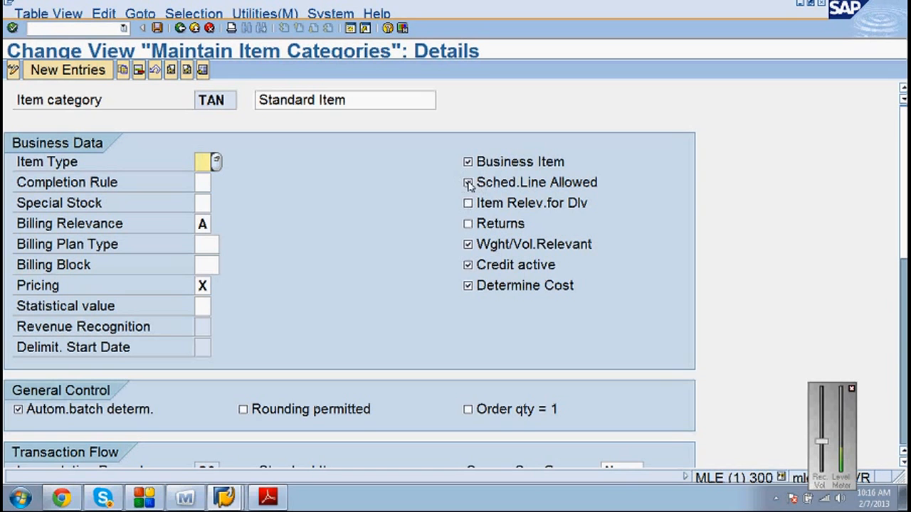
{"action": "left_click", "coordinate": [468, 182]}
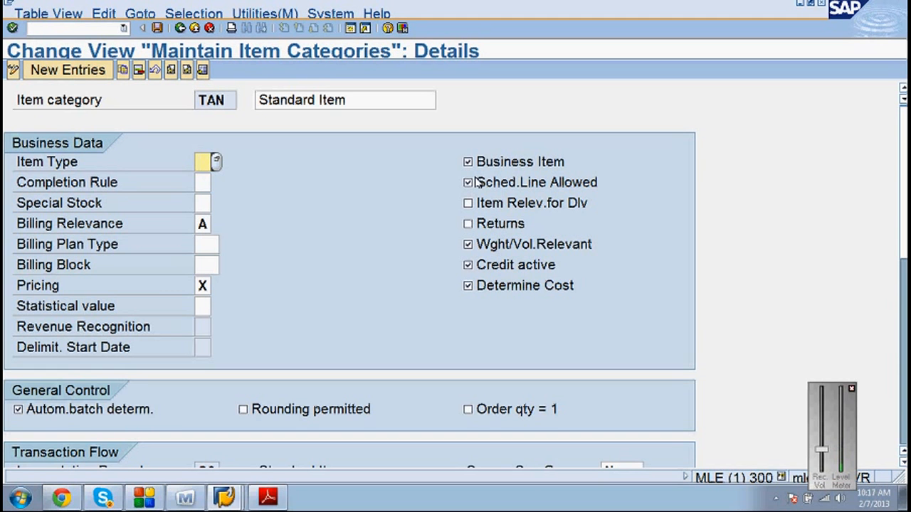
{"action": "scroll", "scroll_direction": "down", "scroll_amount": 3}
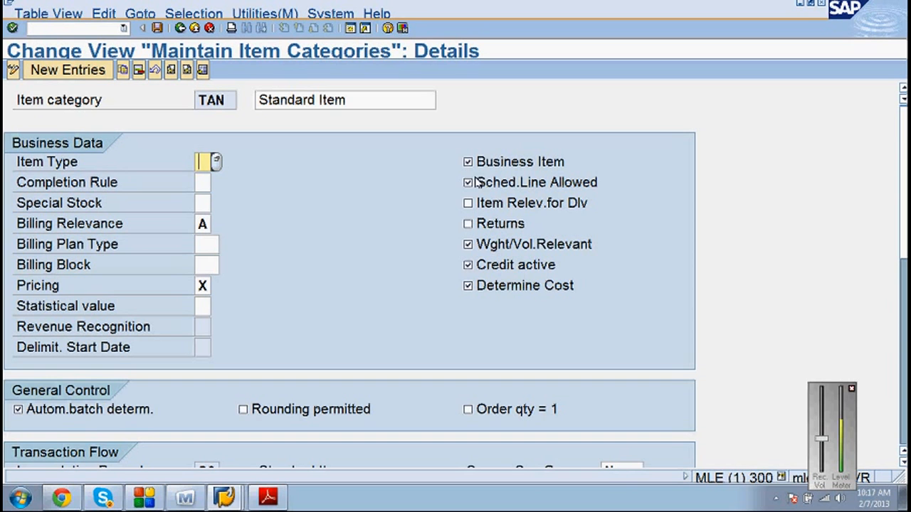
{"action": "left_click", "coordinate": [468, 182]}
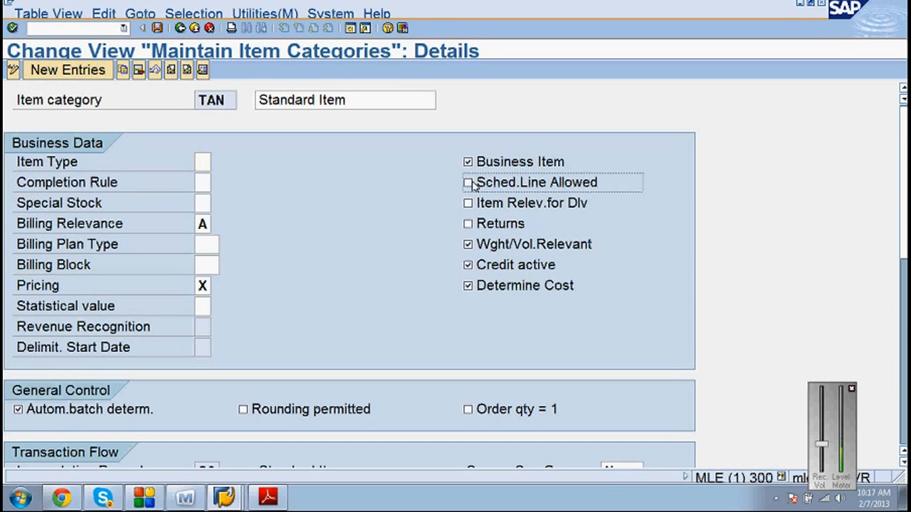
Re-tick Sched.Line Allowed for item category TAN.
{"action": "left_click", "coordinate": [467, 183]}
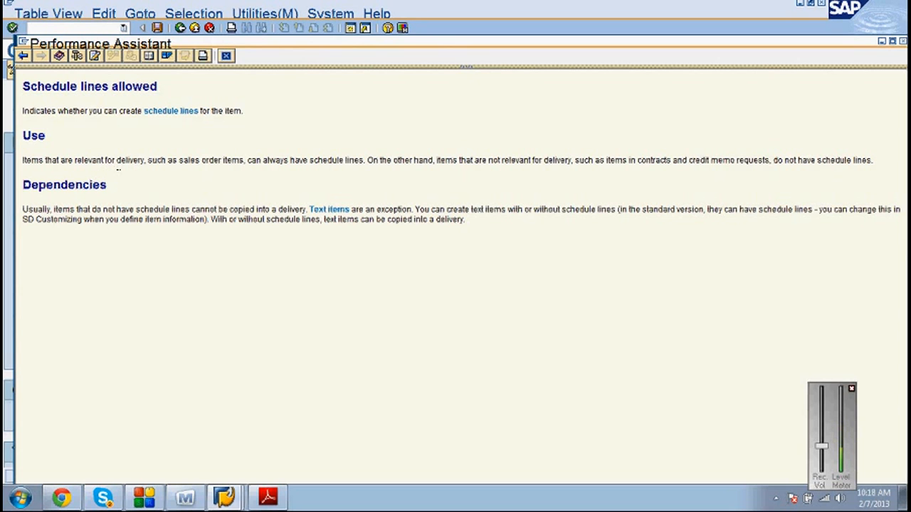
{"action": "mouse_move", "coordinate": [276, 157]}
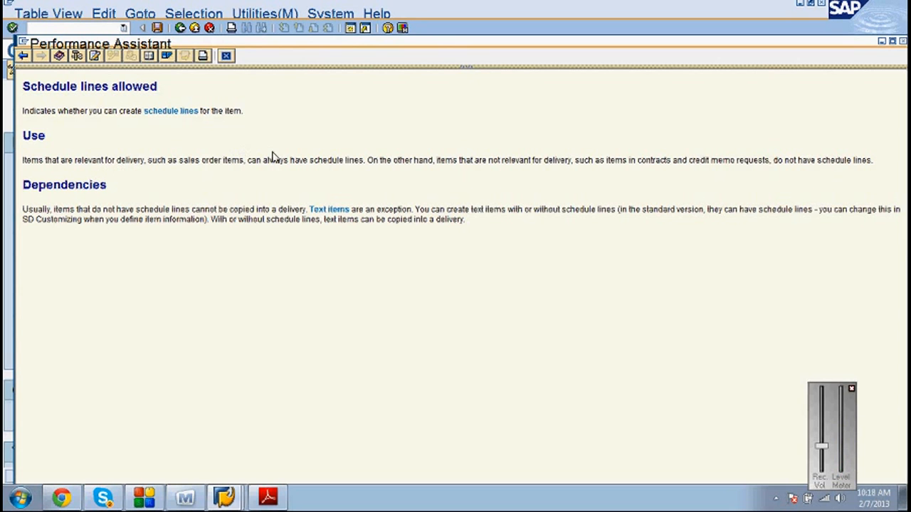
{"action": "mouse_move", "coordinate": [364, 149]}
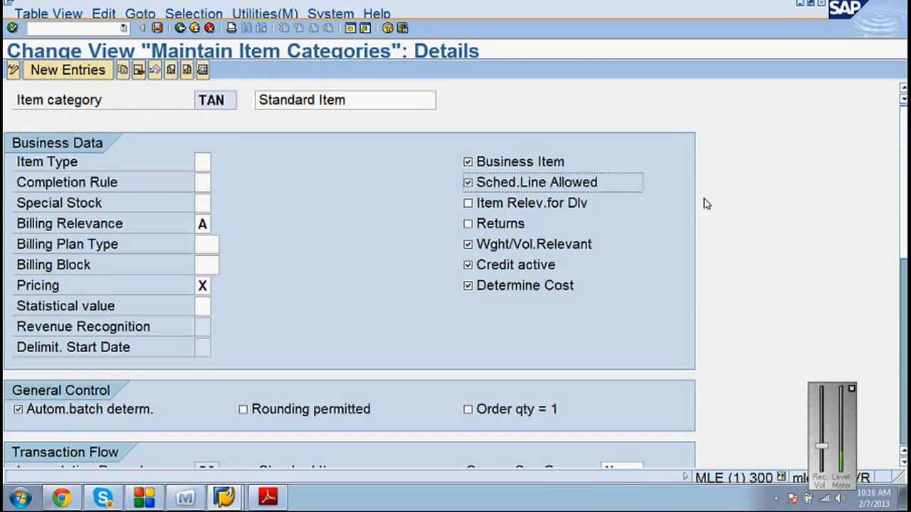
{"action": "scroll", "scroll_direction": "down", "scroll_amount": 3}
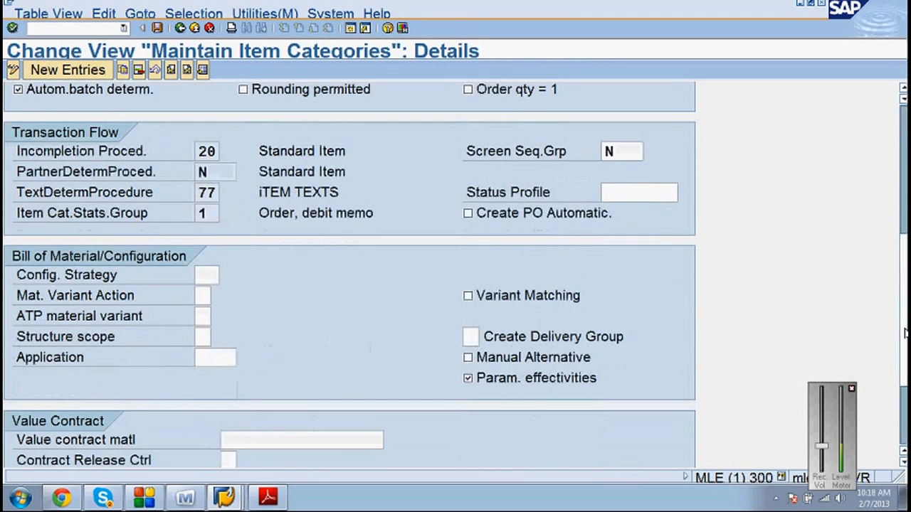
{"action": "scroll", "scroll_direction": "up", "scroll_amount": 3}
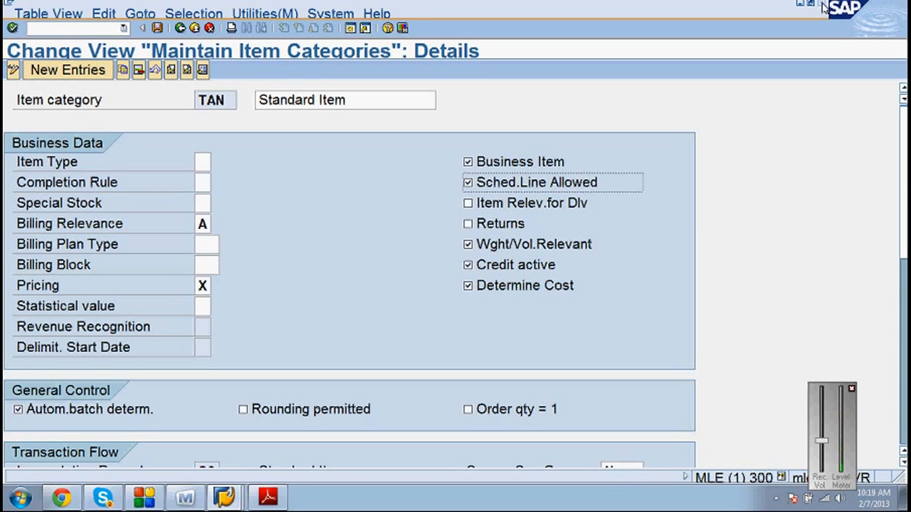
{"action": "mouse_move", "coordinate": [833, 20]}
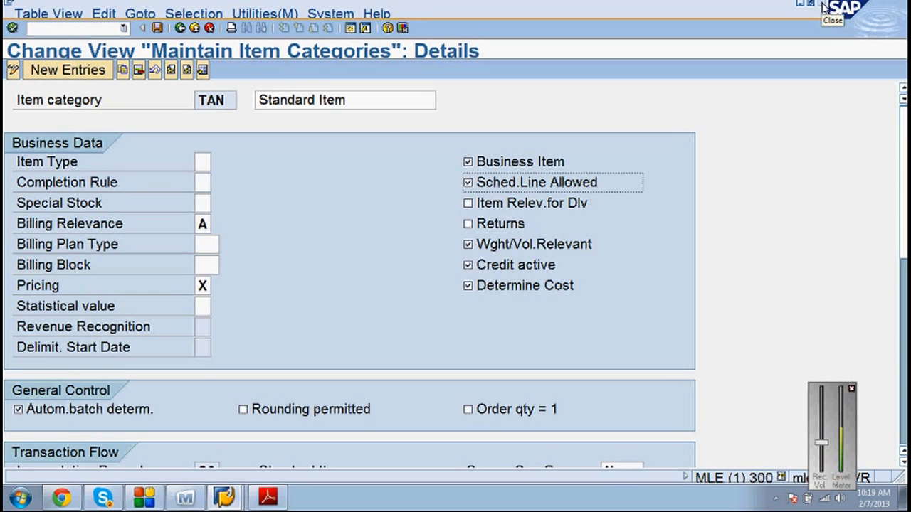